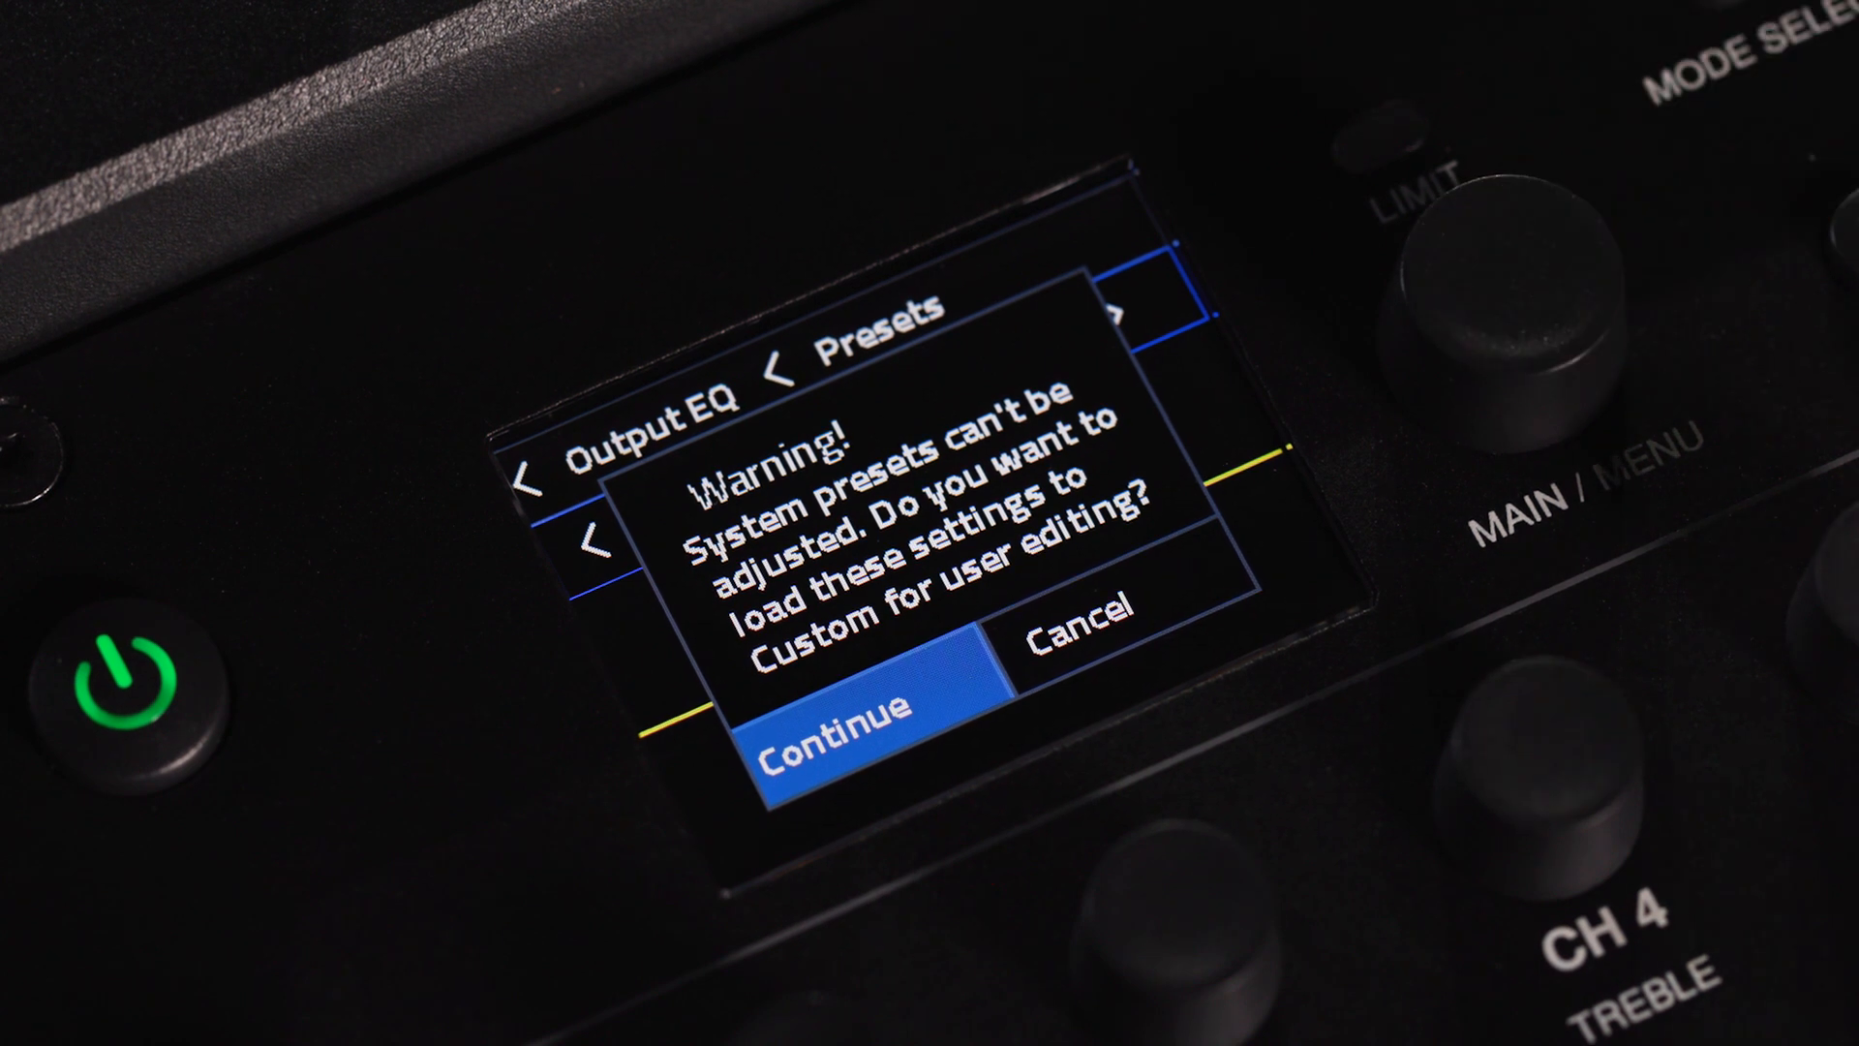
Accept the preset warning so the 8-band EQ opens editable, band 1 at 0.0dB, 50Hz
{"action": "left_click", "coordinate": [837, 732]}
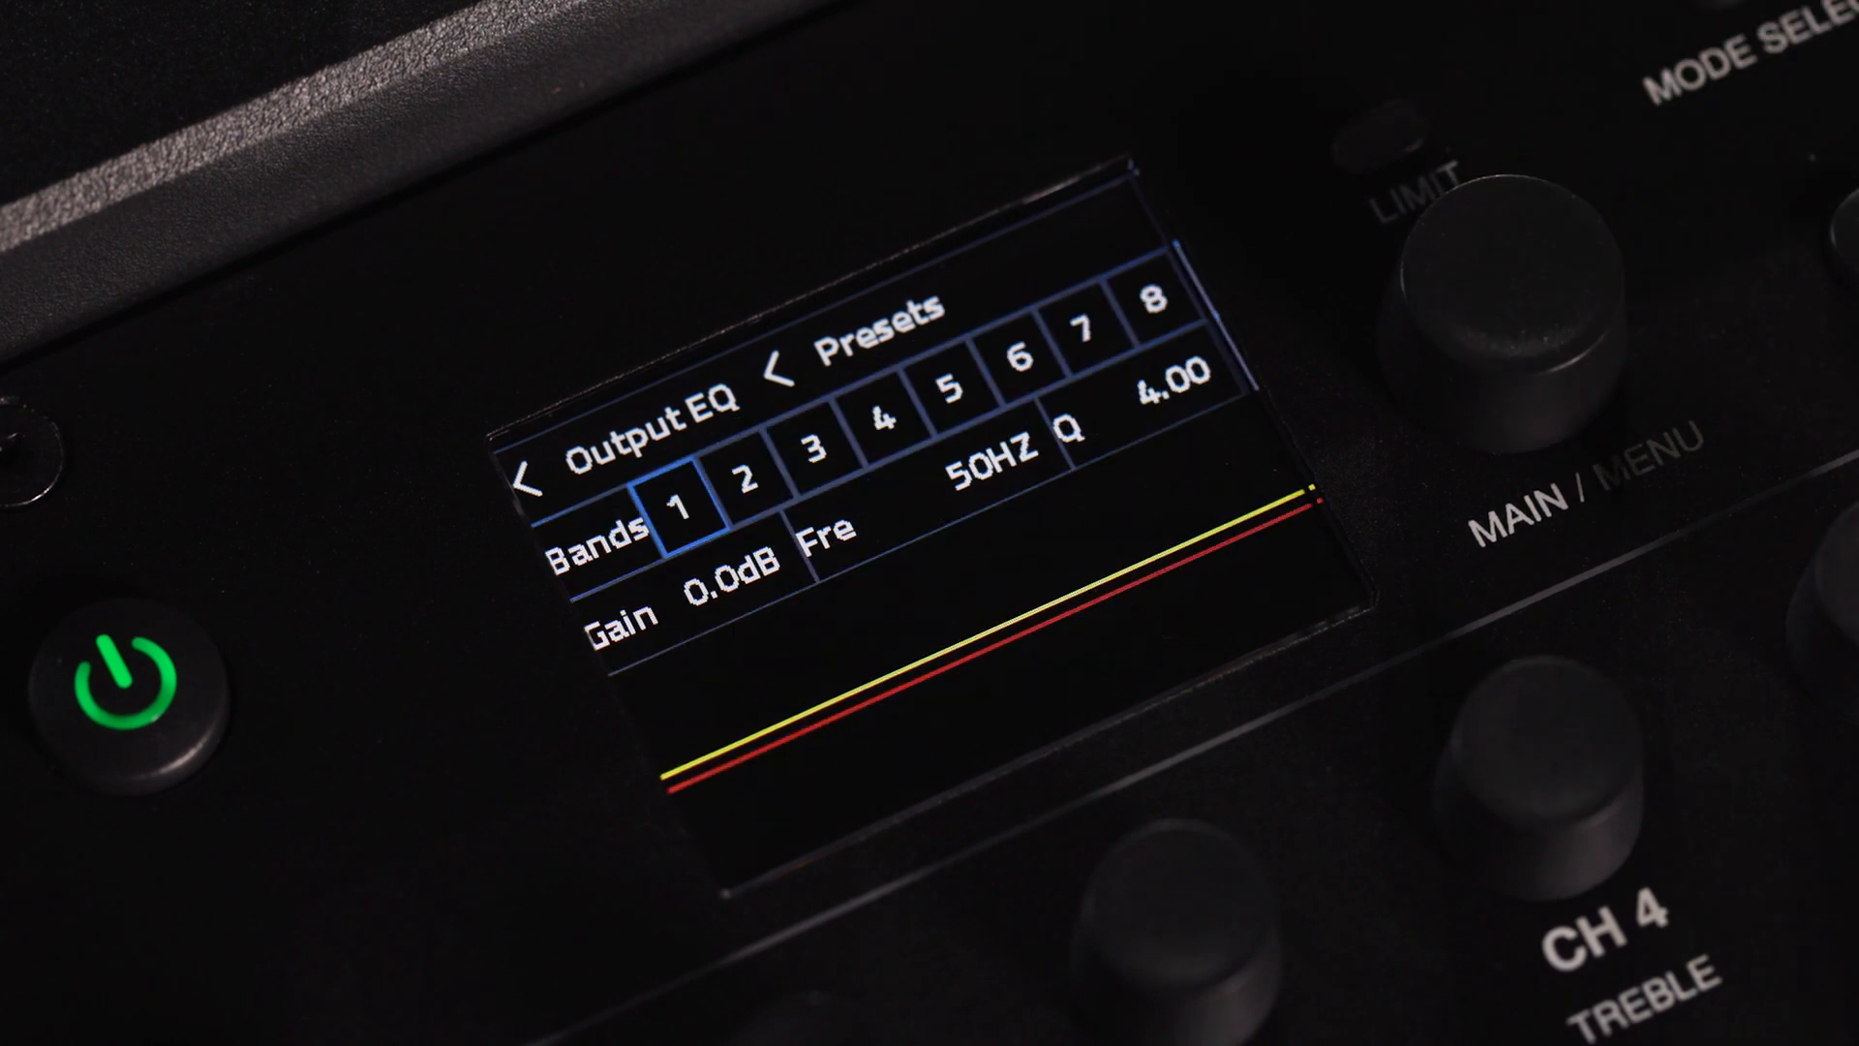